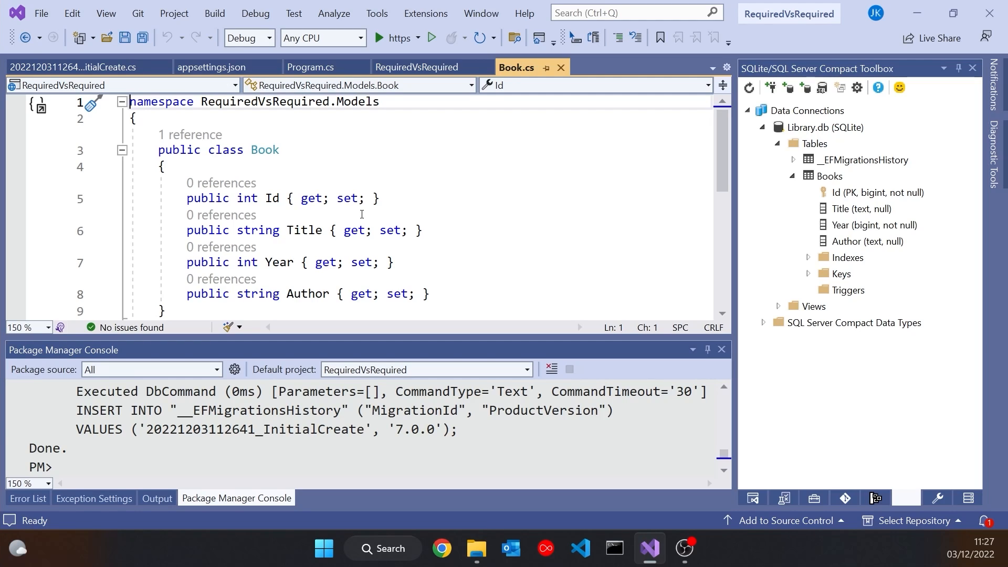
- Run Add-Migration Step1 and Update-Database on the Library database
key(Enter)
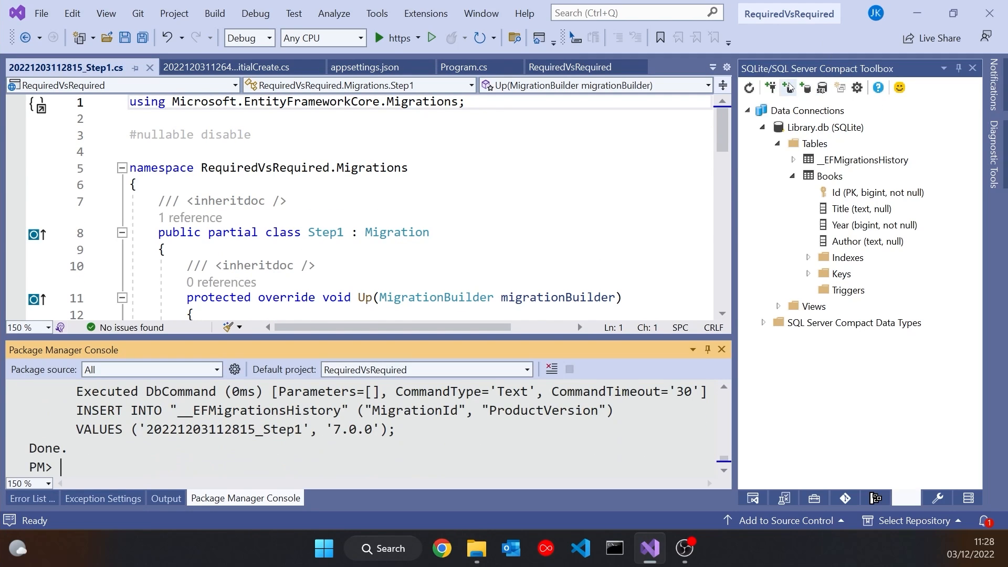
click(549, 67)
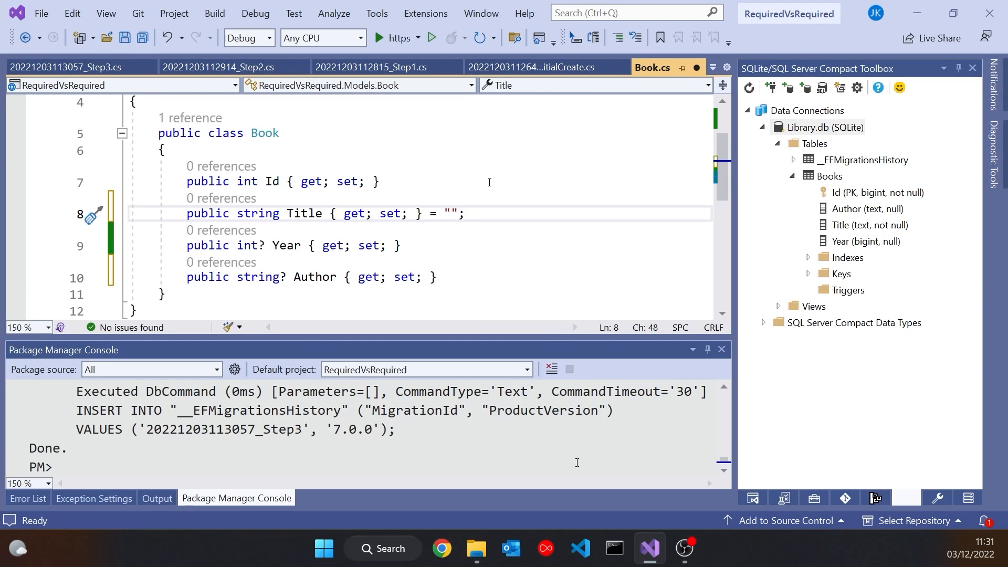
- Add the 'required' modifier before string on Book's Title property
text(required)
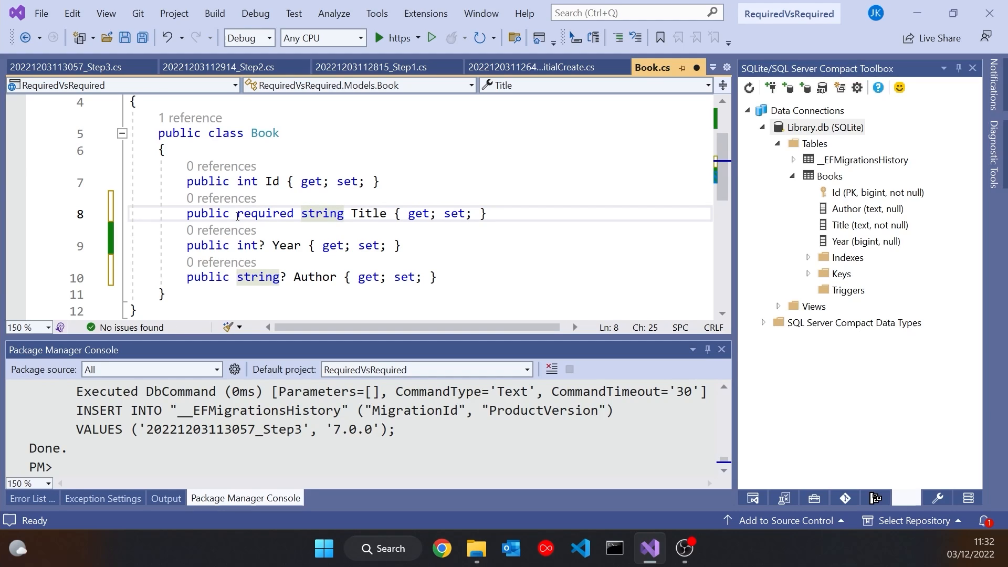